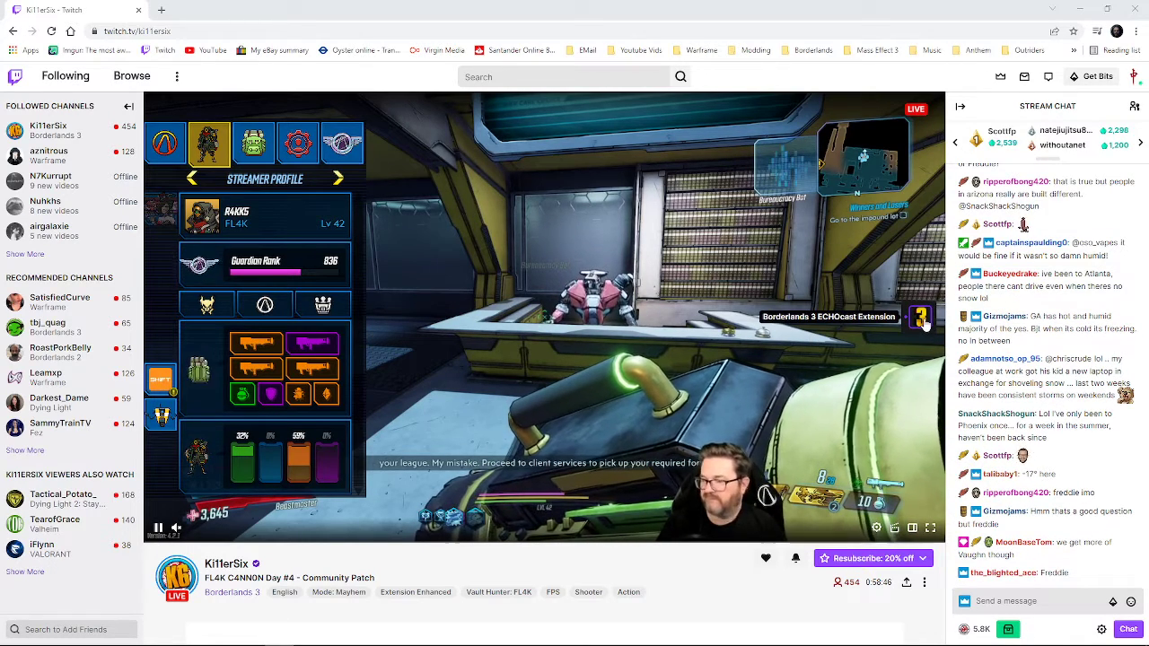
Step: View the Borderlands 3 ECHOcast Extension details page from the stream overlay
left_click(921, 316)
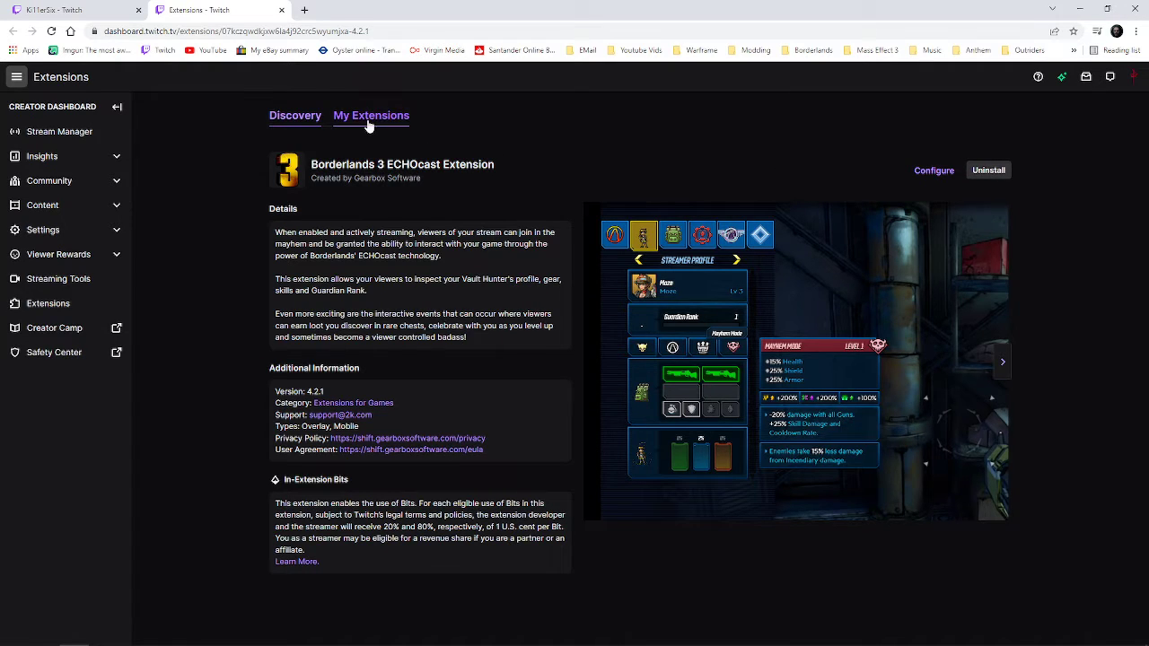
Step: Show My Extensions, confirming ECHOcast is activated as Overlay 1
left_click(370, 115)
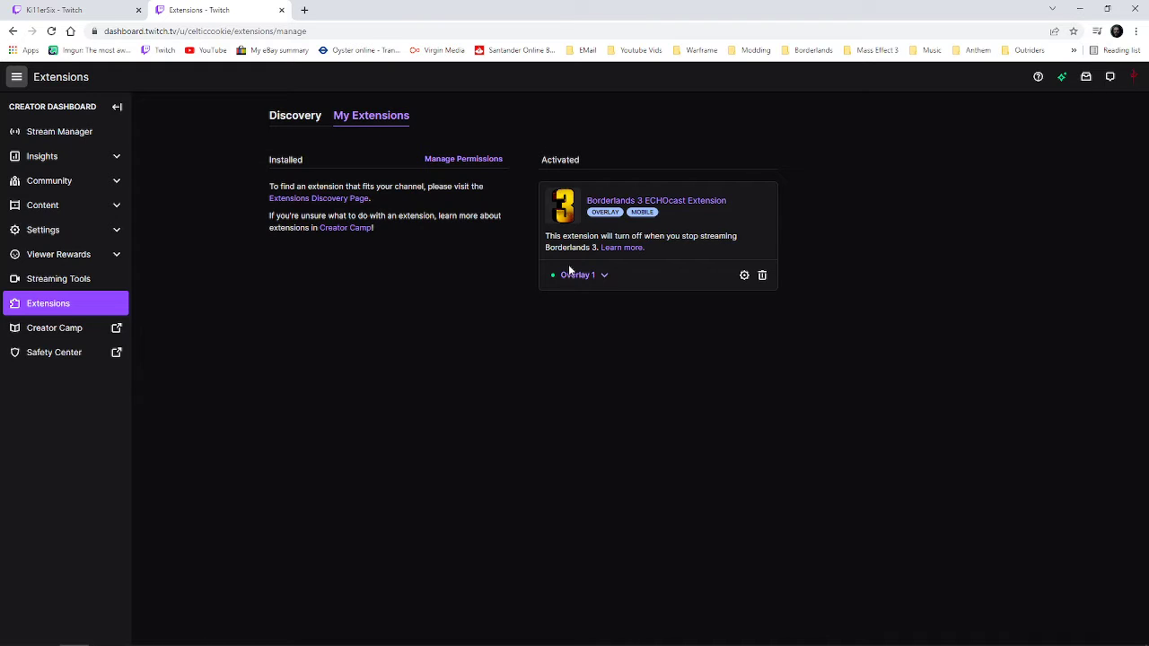
mouse_move(360, 165)
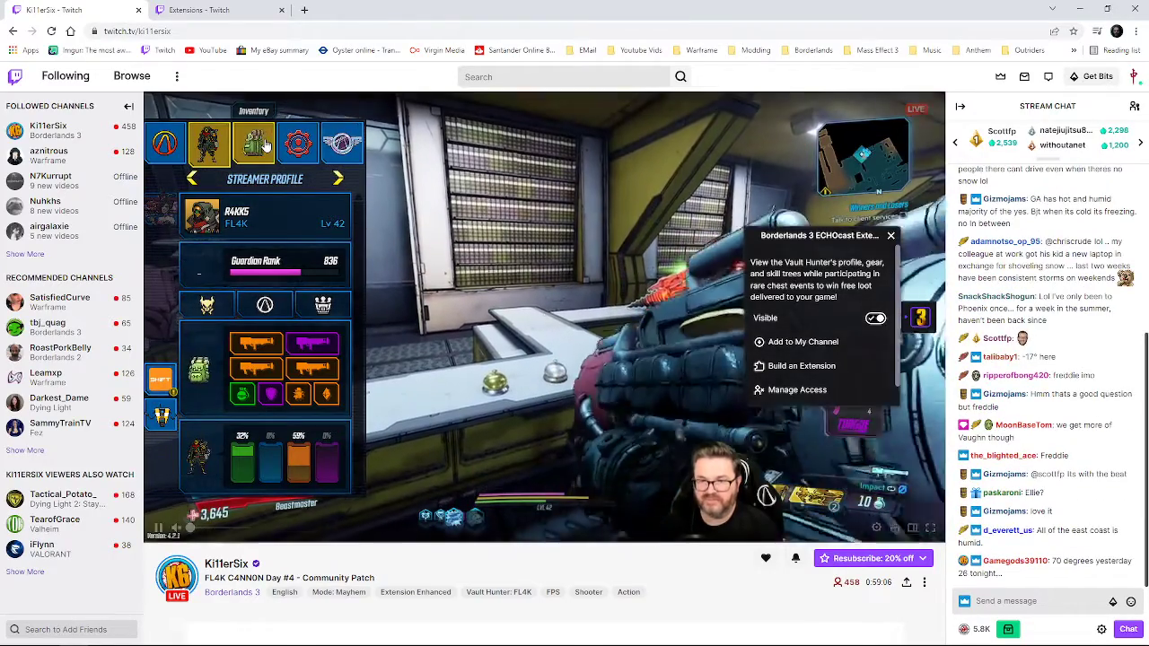
Step: Bring up the SHIFT Account Link prompt and follow Link Account to the SHIFT site
left_click(298, 144)
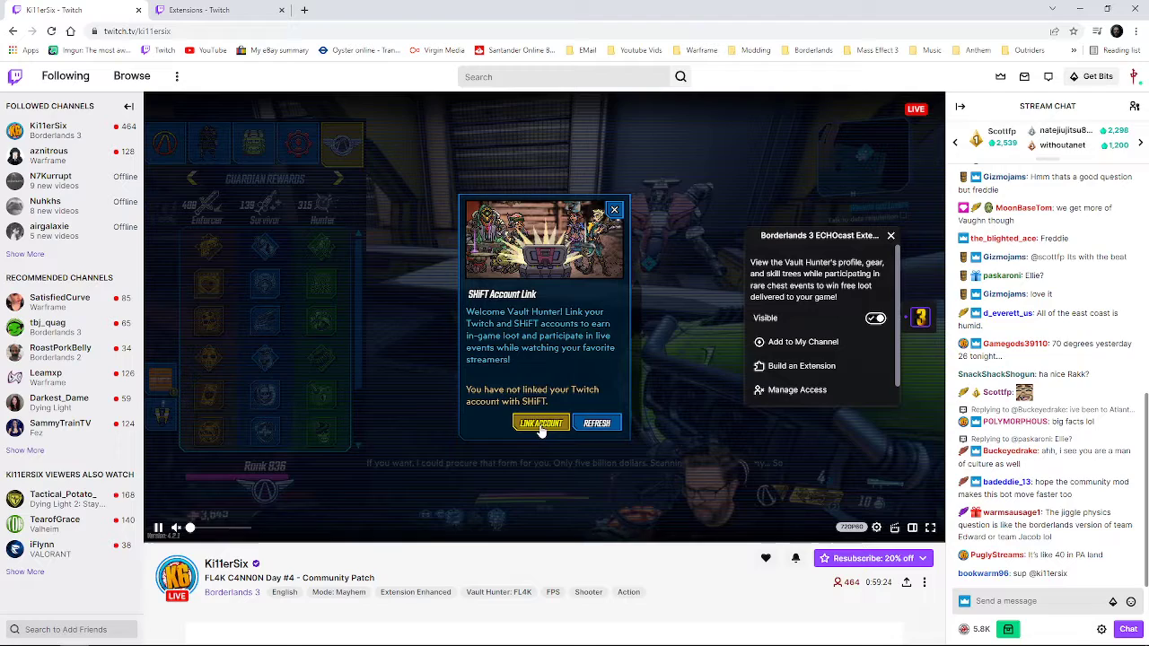
left_click(541, 422)
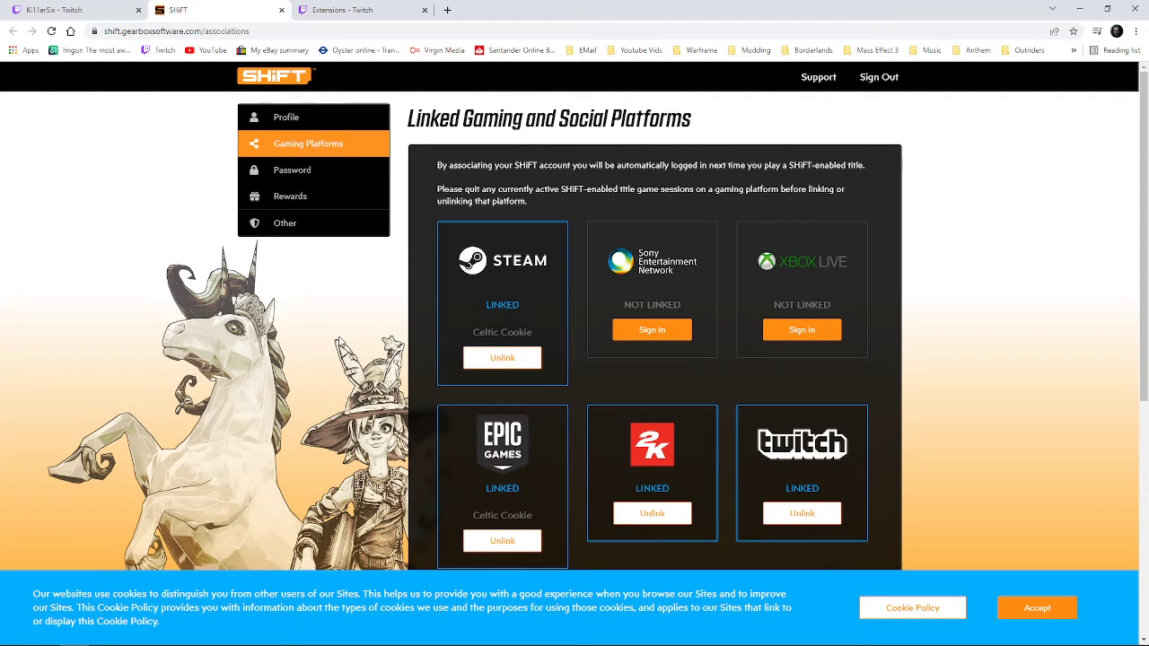
Step: Review the SHIFT linked platforms list showing Twitch LINKED and accept the cookie notice
scroll("down", 3)
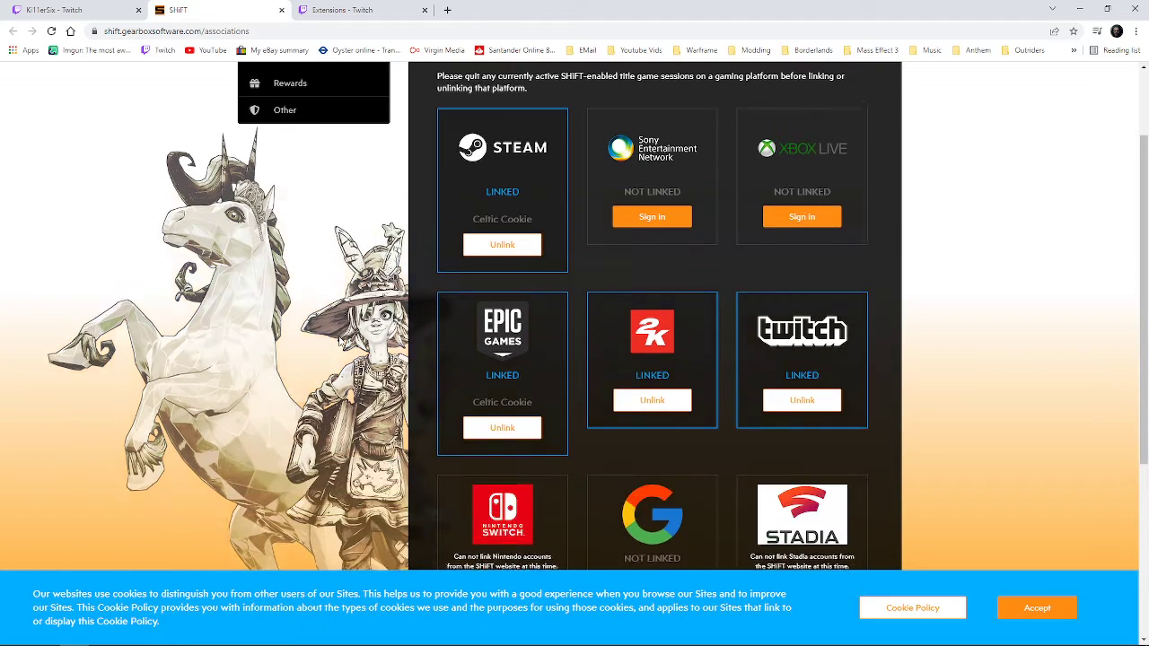
scroll("down", 3)
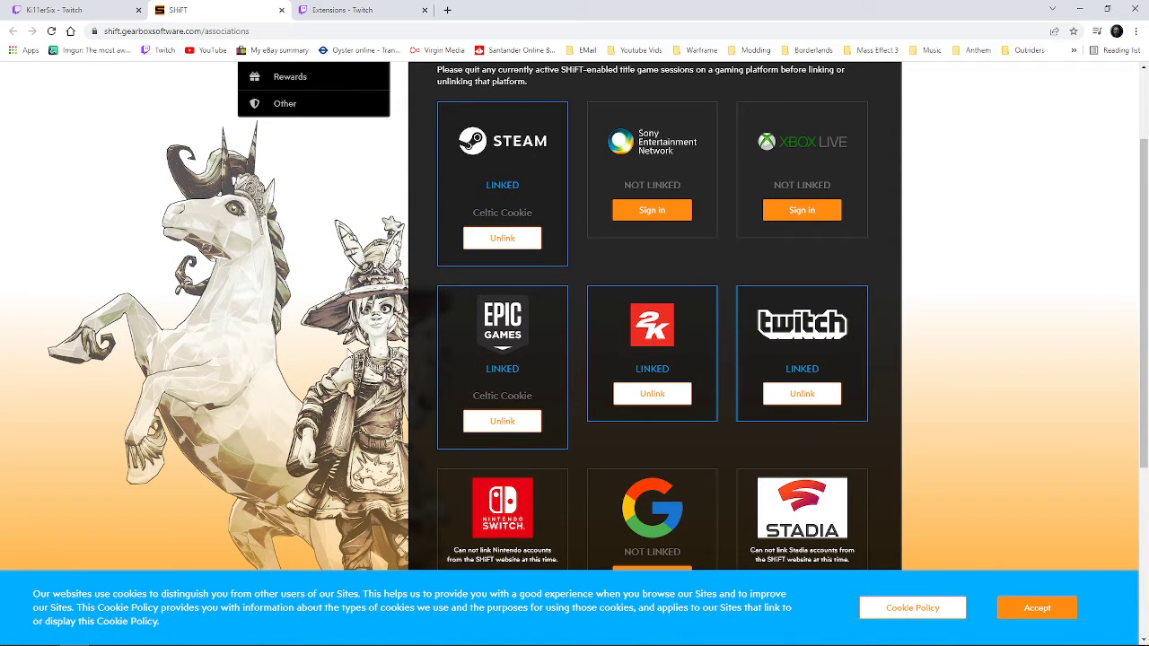
scroll("down", 3)
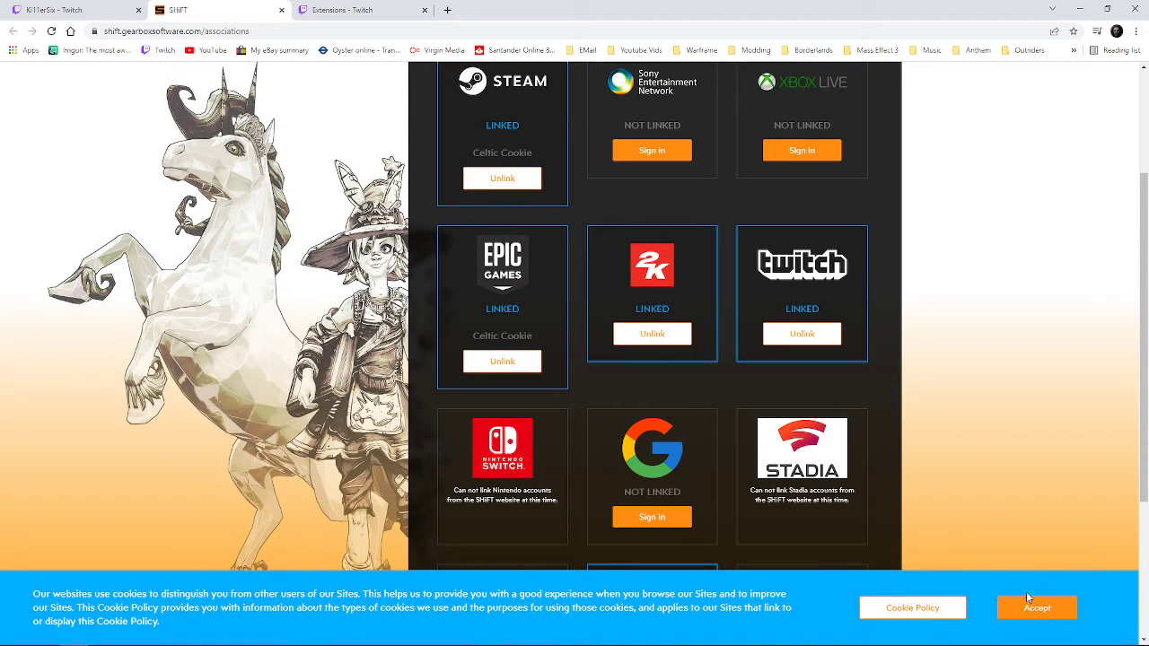
left_click(1037, 607)
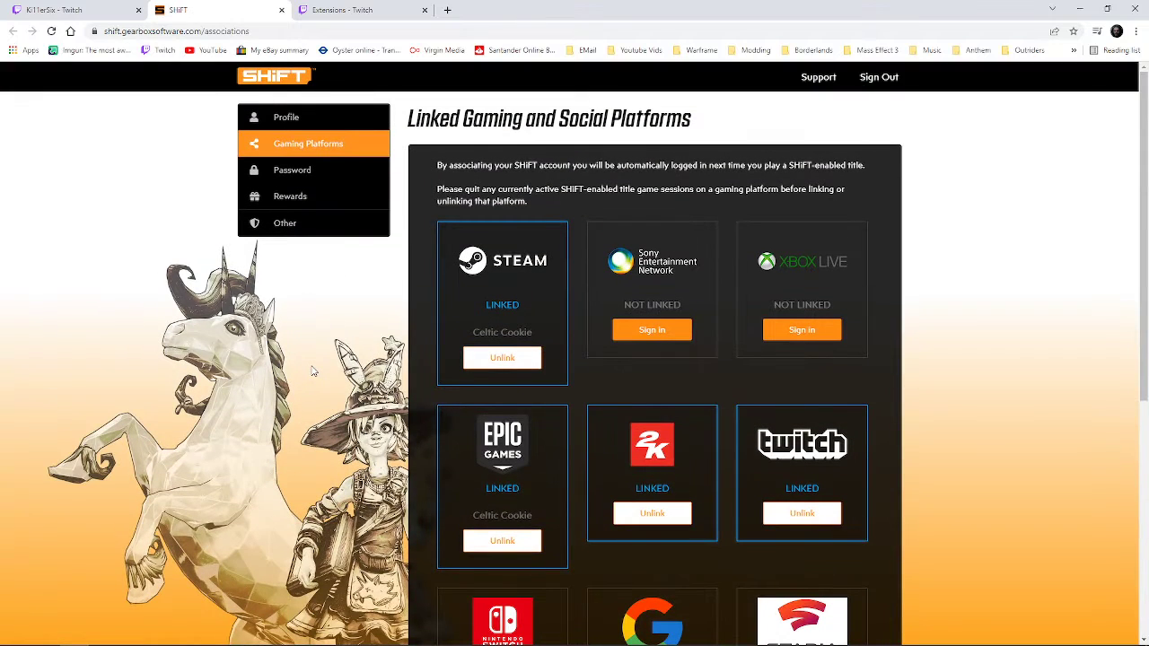
mouse_move(289, 330)
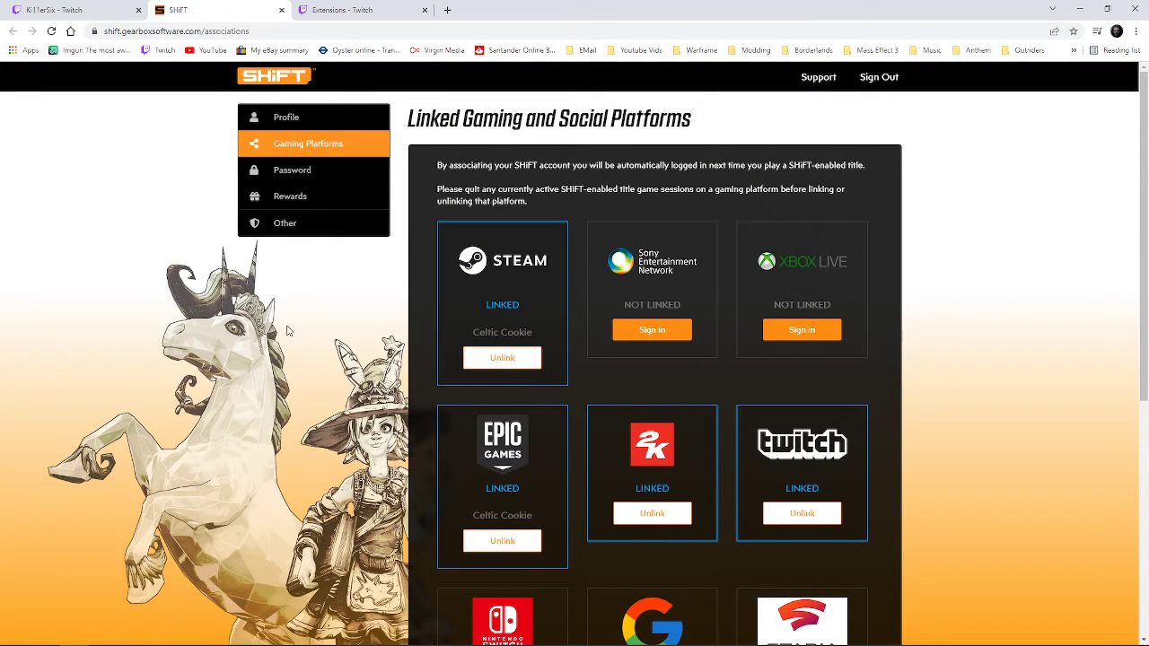
mouse_move(125, 215)
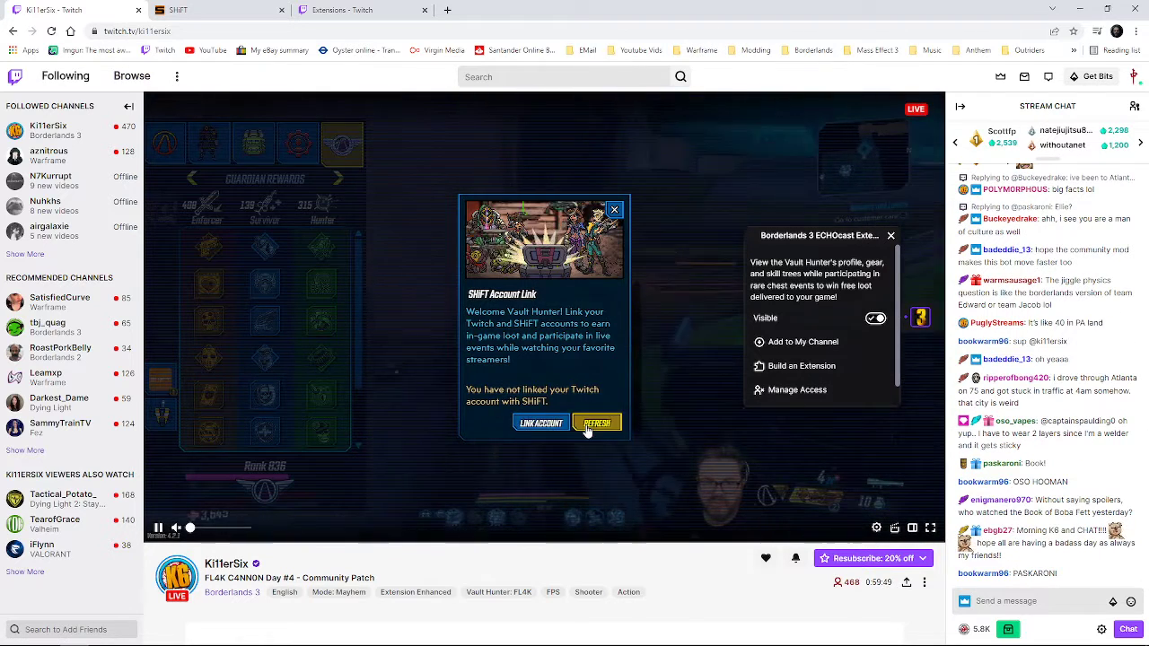
Step: Refresh the SHIFT link check and close the extension's options panel over the stream
left_click(596, 422)
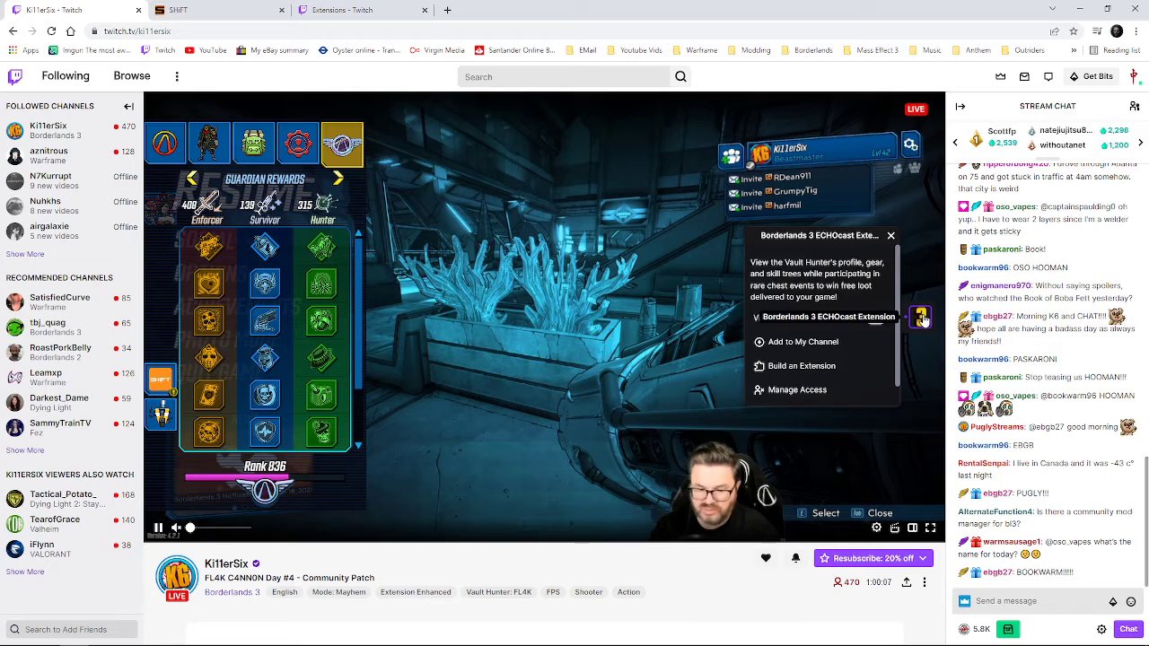
left_click(890, 235)
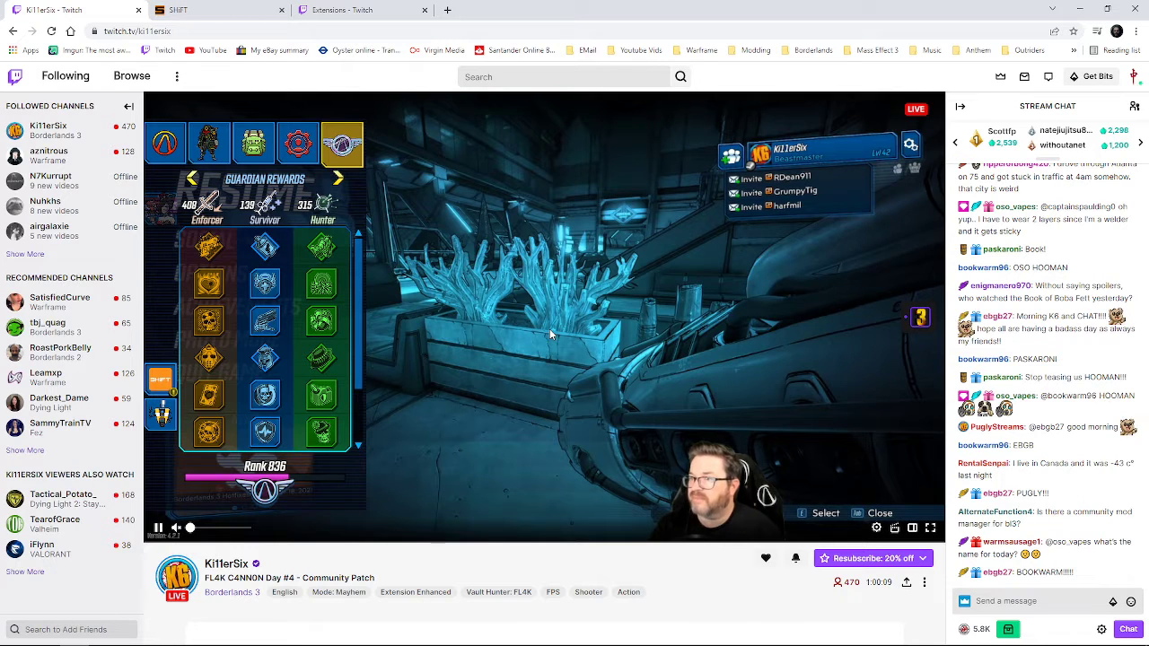